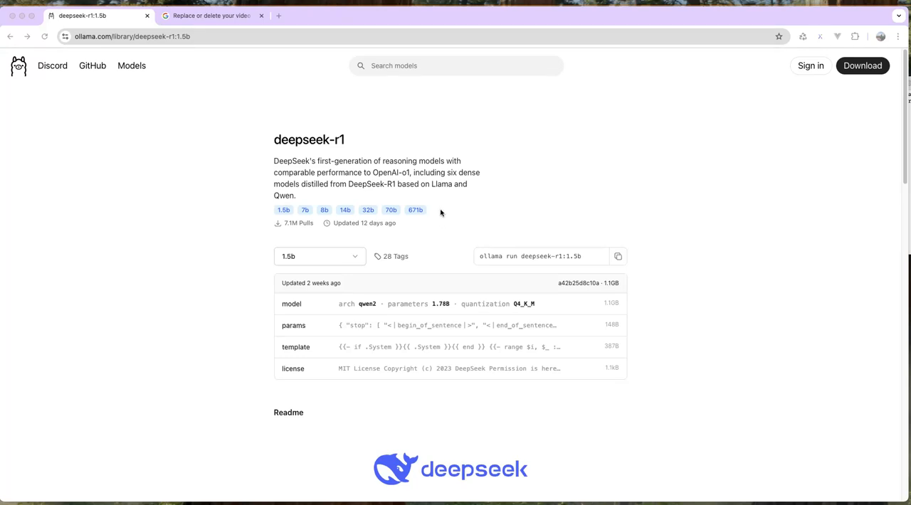
{"action": "mouse_move", "coordinate": [478, 95]}
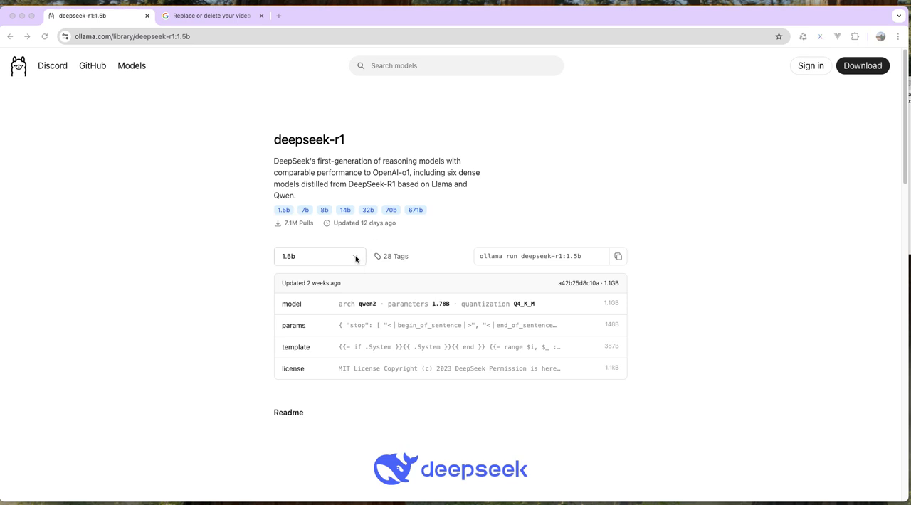
{"action": "mouse_move", "coordinate": [454, 199]}
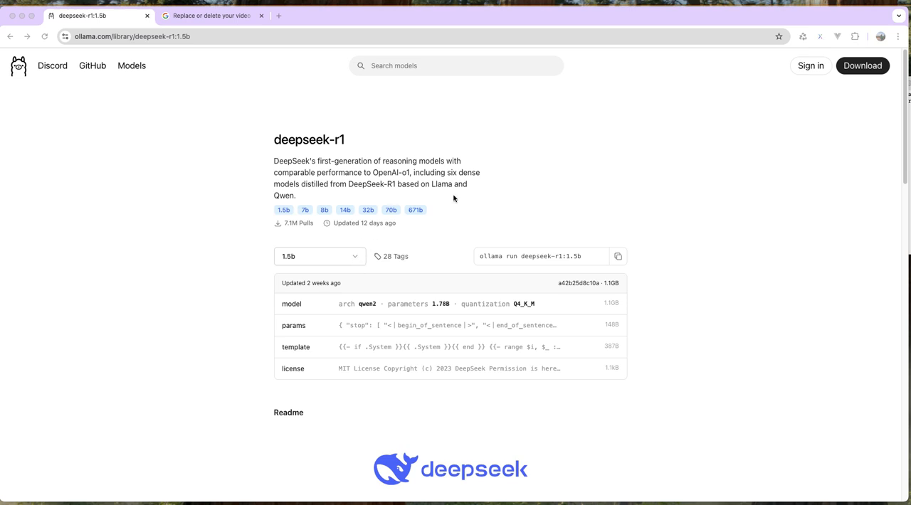
Start ollama run deepseek-r1:1.5b with --verbose using the copied 1.5b command.
{"action": "left_click", "coordinate": [318, 256]}
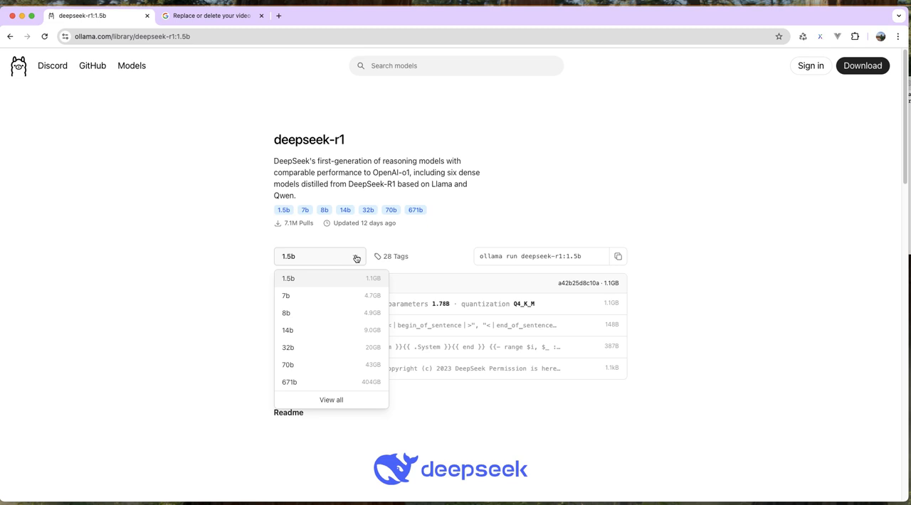
{"action": "mouse_move", "coordinate": [287, 278]}
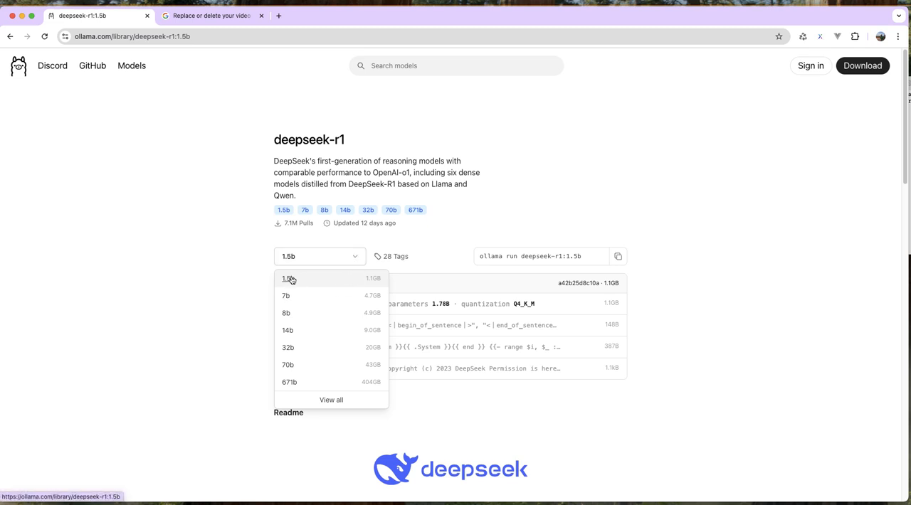
{"action": "left_click", "coordinate": [288, 279]}
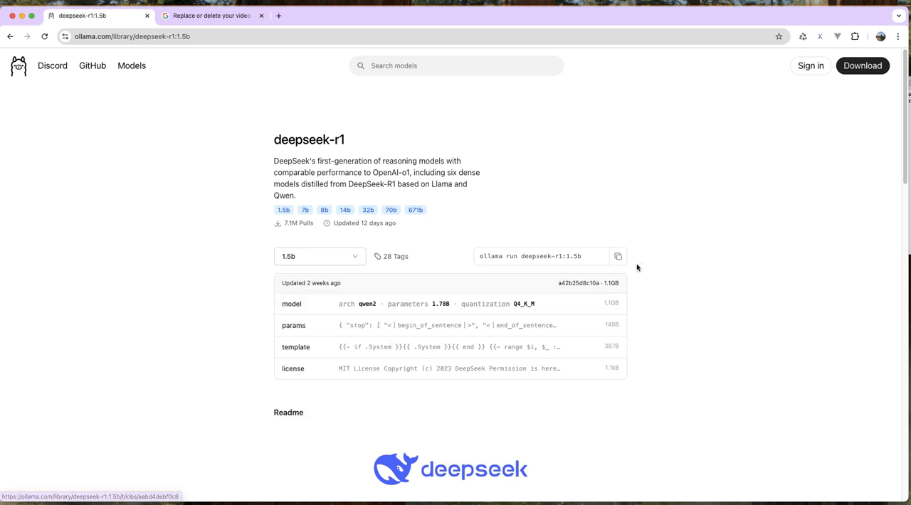
{"action": "left_click", "coordinate": [618, 256]}
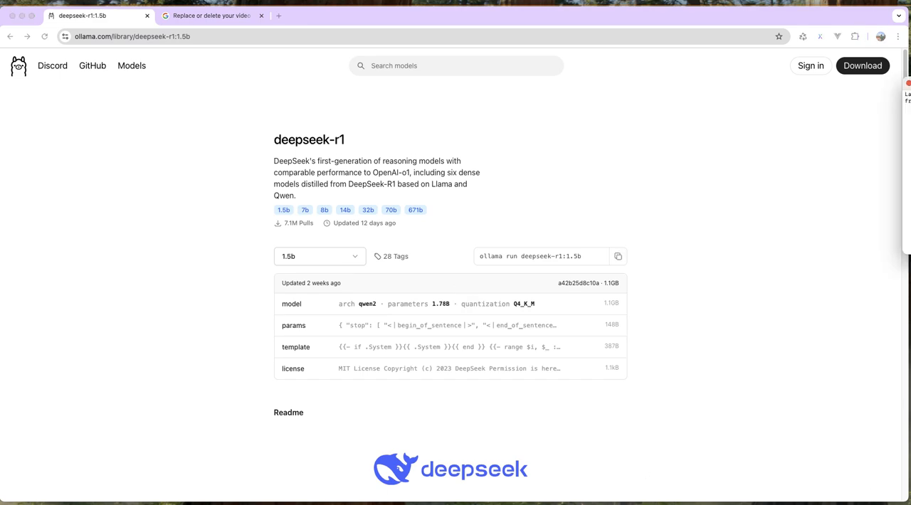
{"action": "right_click", "coordinate": [427, 120]}
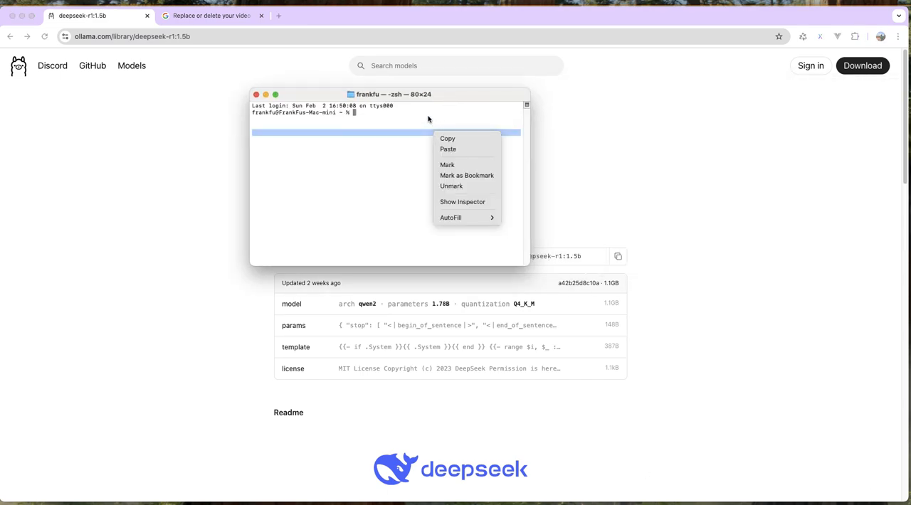
{"action": "left_click", "coordinate": [447, 148]}
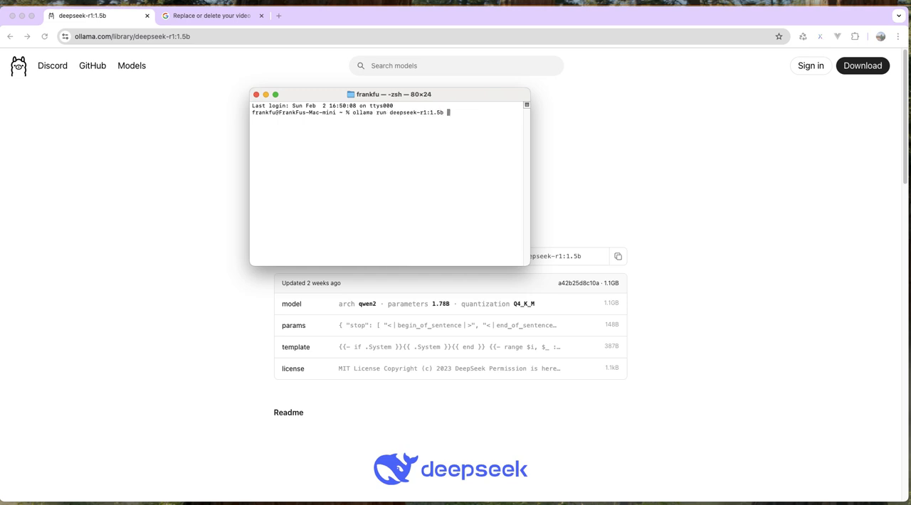
{"action": "type", "text": "--verbose"}
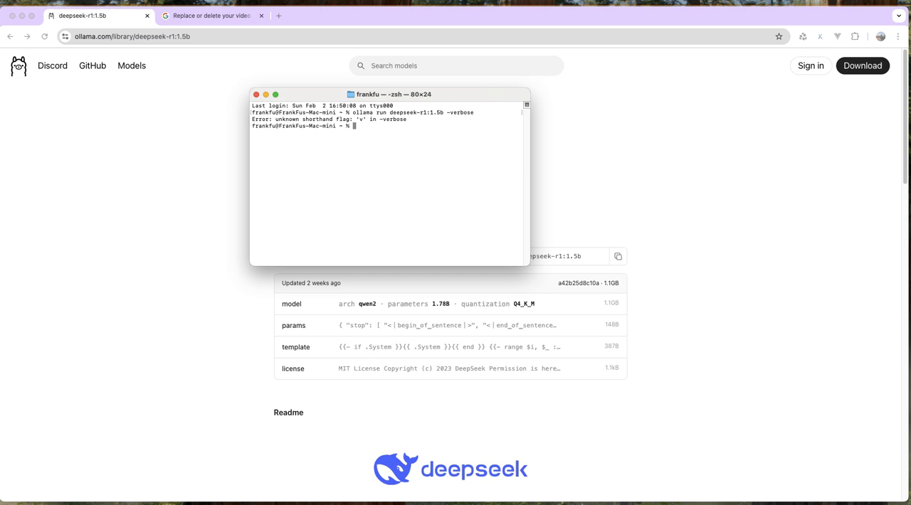
{"action": "type", "text": "ollama run deepseek-r1:1.5b --verbose"}
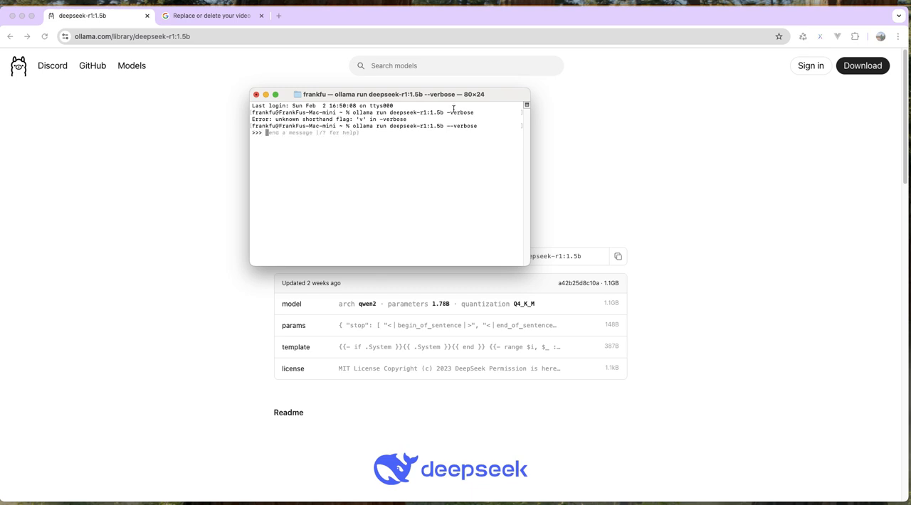
Ask the 1.5b model to "calculate 1+1 and explain".
{"action": "type", "text": "ca"}
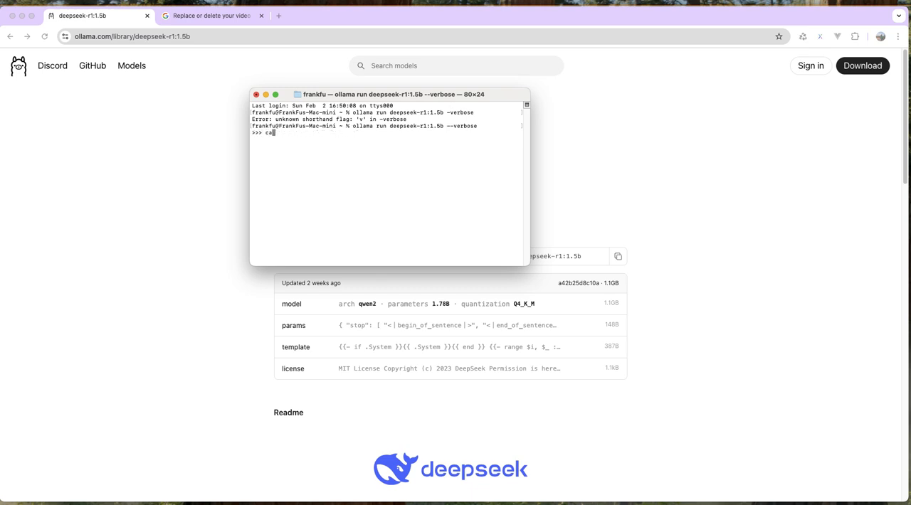
{"action": "key", "text": "Backspace"}
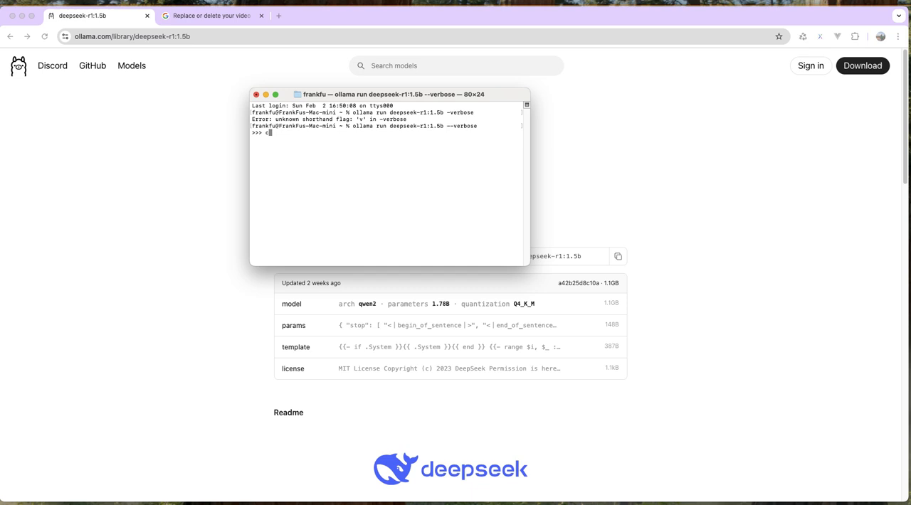
{"action": "type", "text": "aculate"}
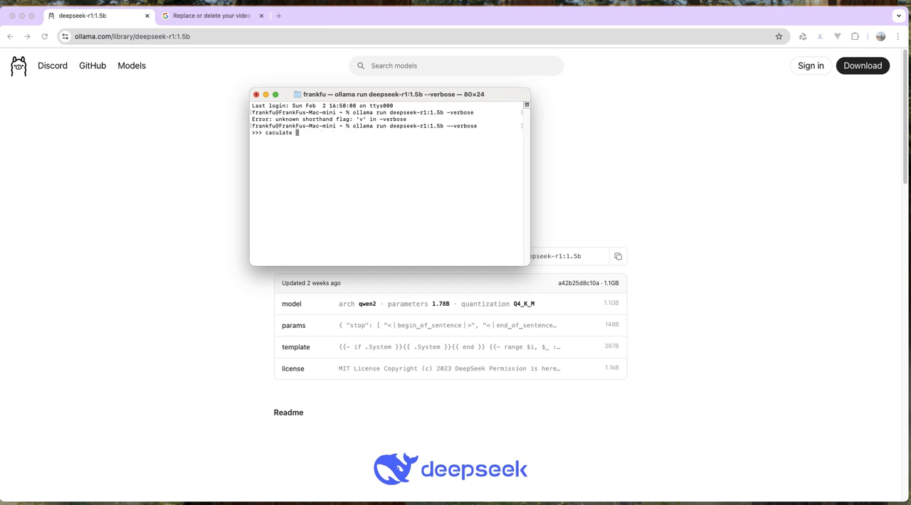
{"action": "type", "text": "1+1 and"}
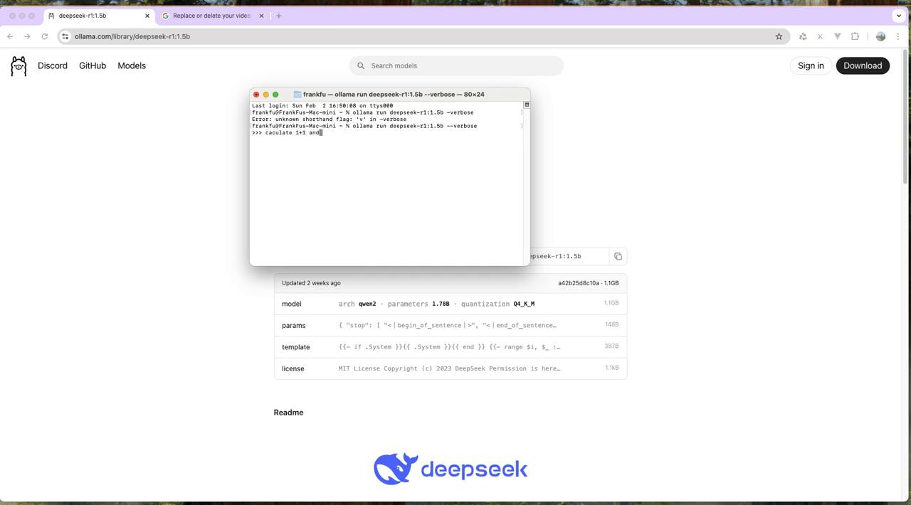
{"action": "type", "text": "explain"}
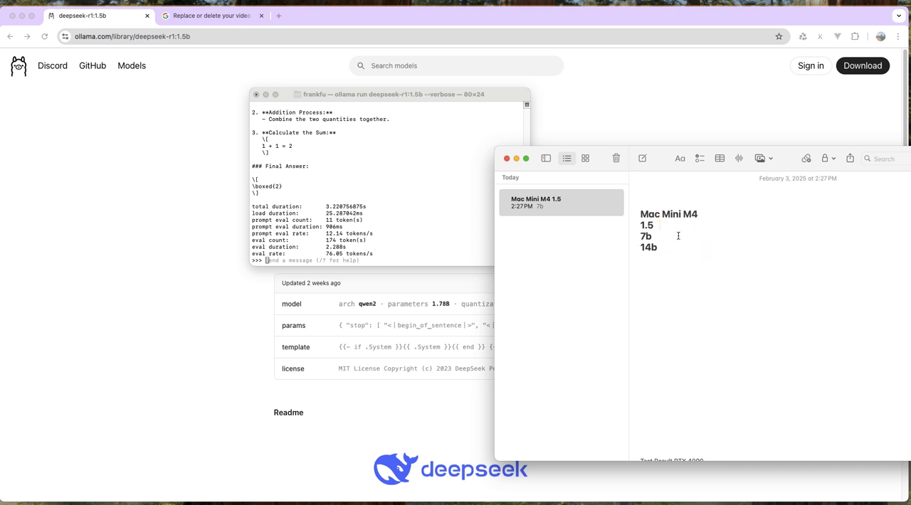
Record 76 beside 1.5, rerun the 1+1 prompt, and add the second rate 73.94.
{"action": "type", "text": "76"}
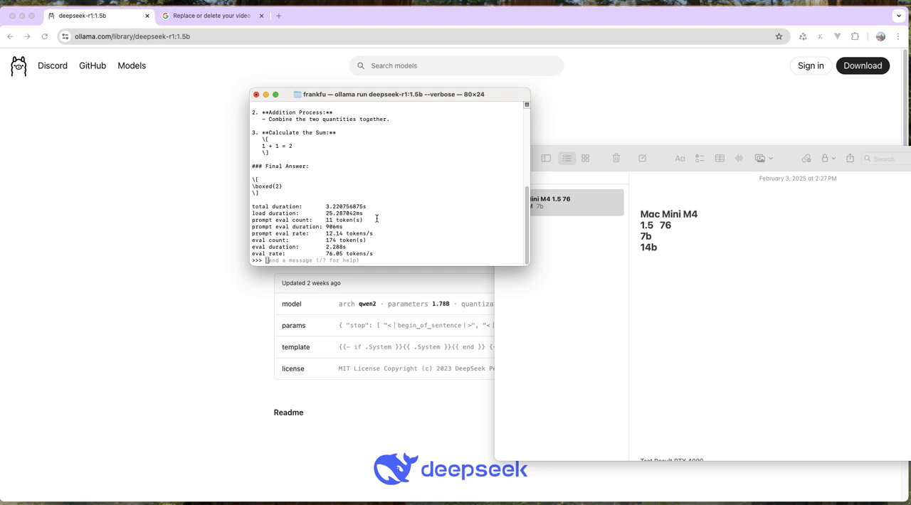
{"action": "type", "text": "calculate 1+1 and explain"}
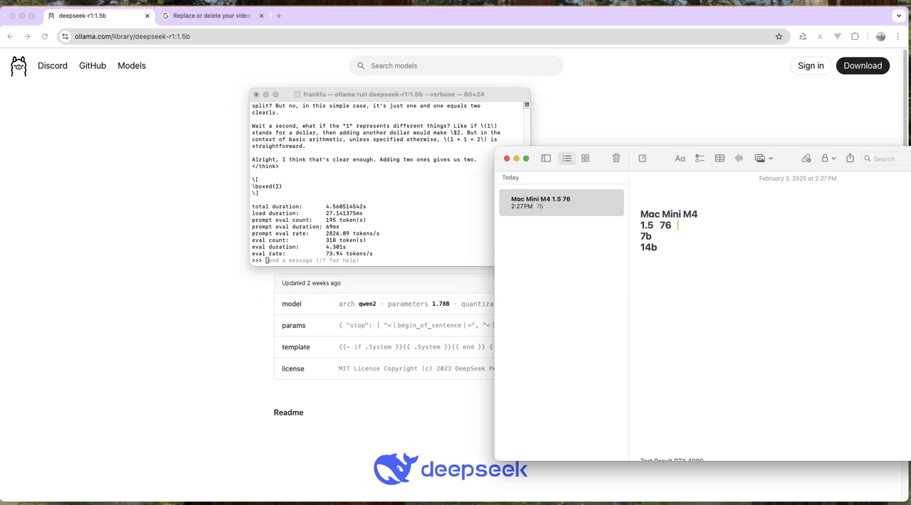
{"action": "type", "text": "73.94"}
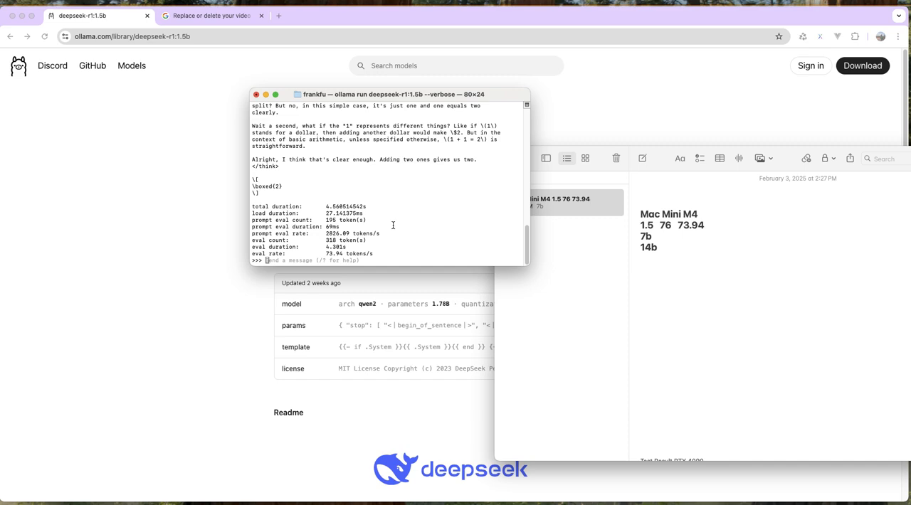
{"action": "type", "text": "caculate 1+1 and explain"}
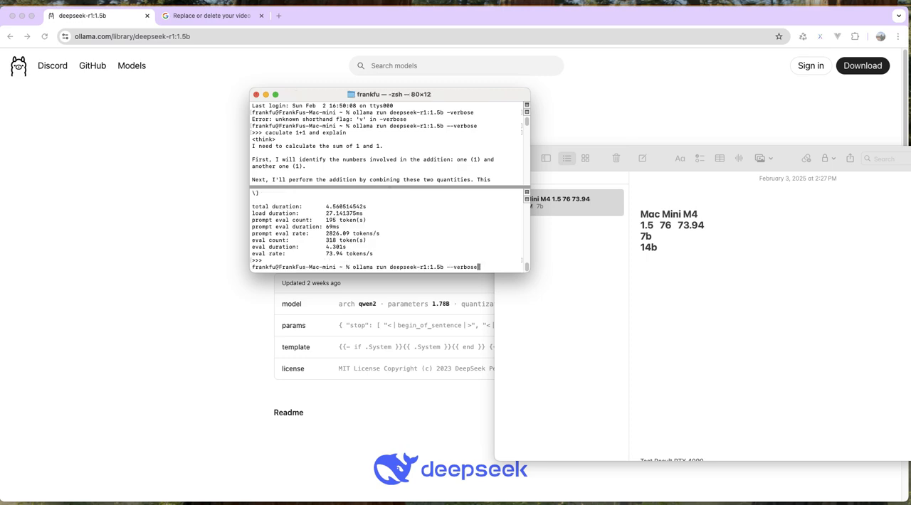
{"action": "mouse_move", "coordinate": [671, 260]}
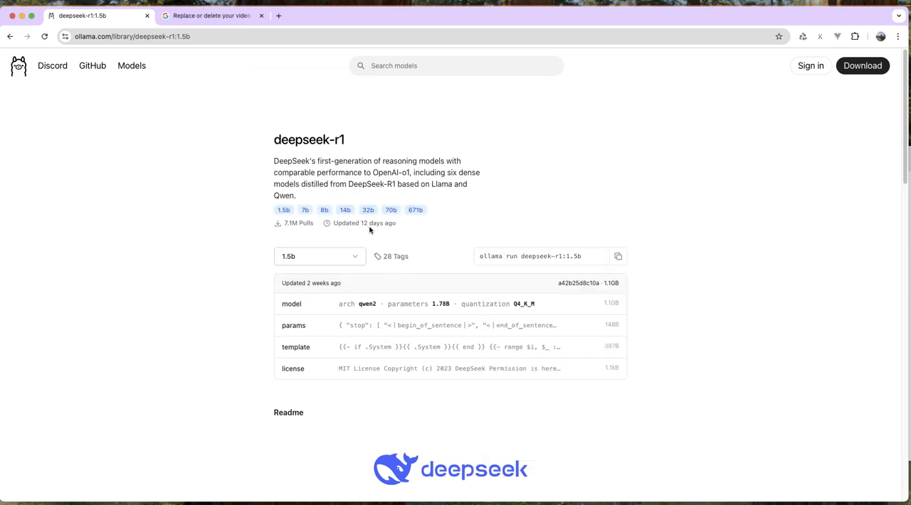
Replace the old command with the copied ollama run deepseek-r1:7b --verbose command.
{"action": "left_click", "coordinate": [319, 256]}
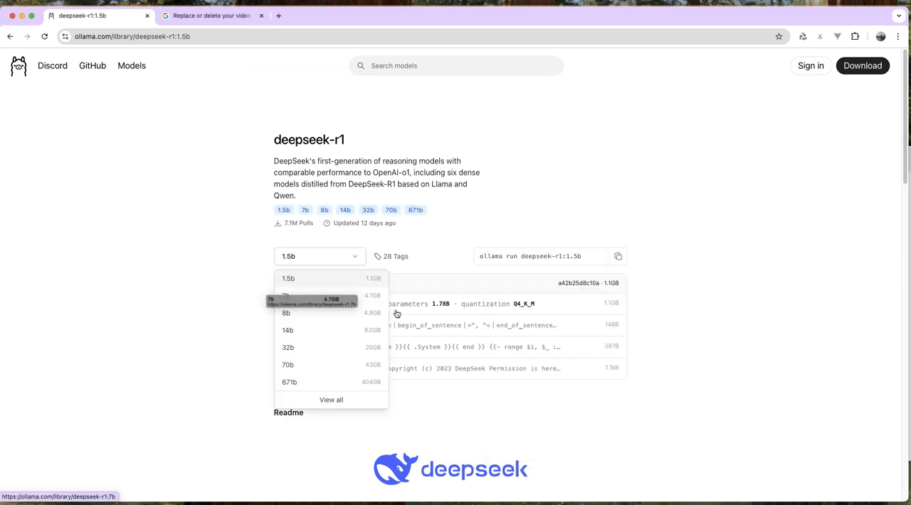
{"action": "left_click", "coordinate": [287, 294]}
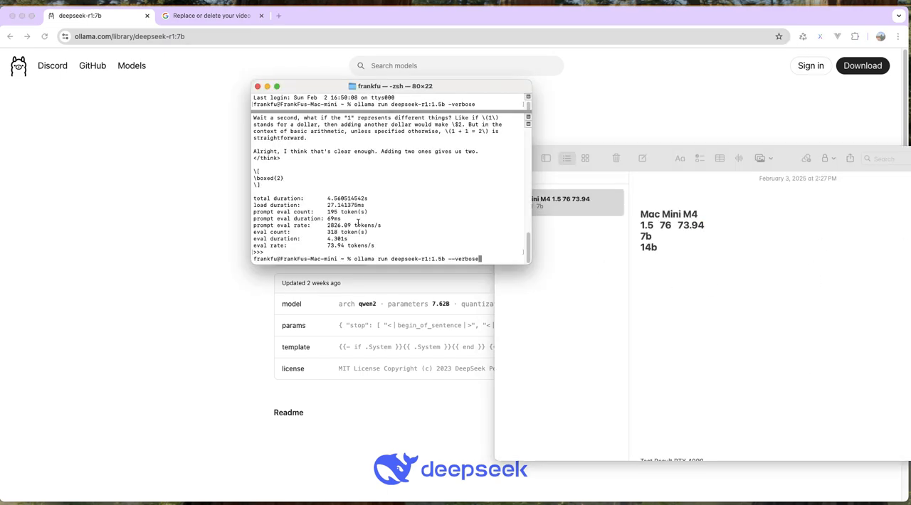
{"action": "key", "text": "Backspace"}
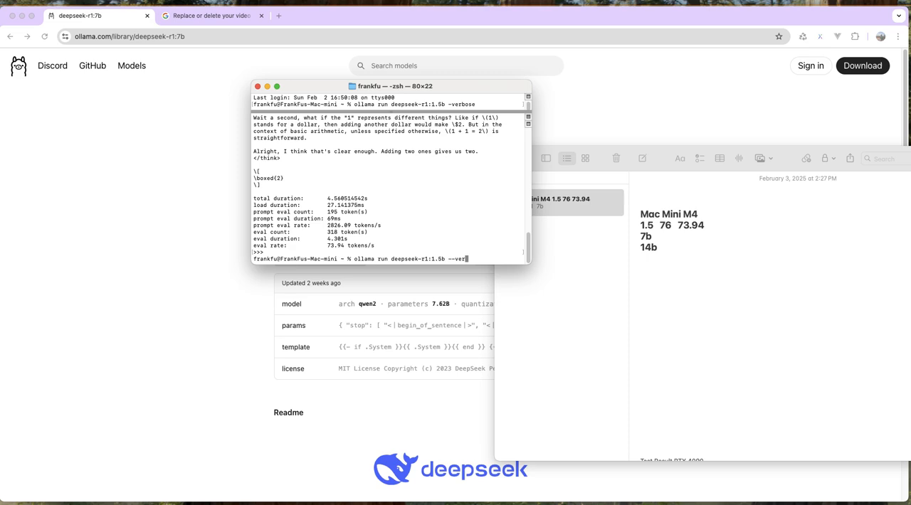
{"action": "key", "text": "backspace"}
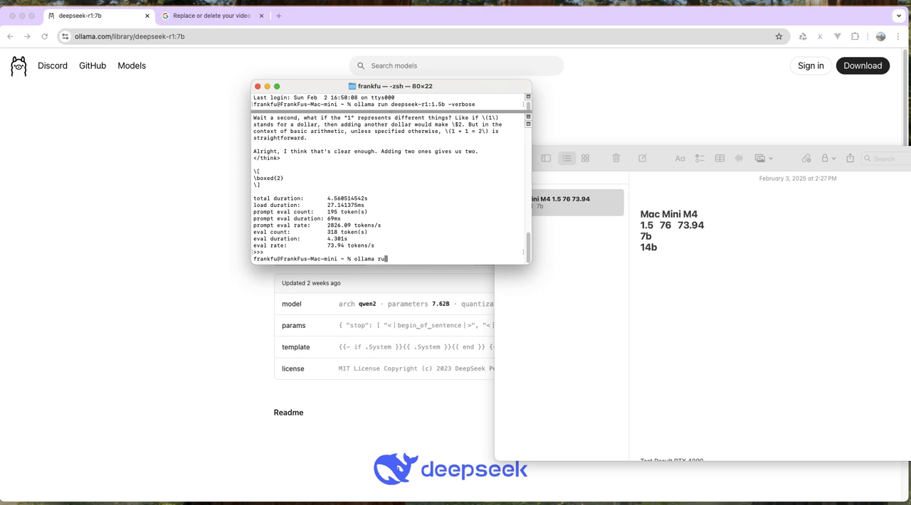
{"action": "right_click", "coordinate": [455, 241]}
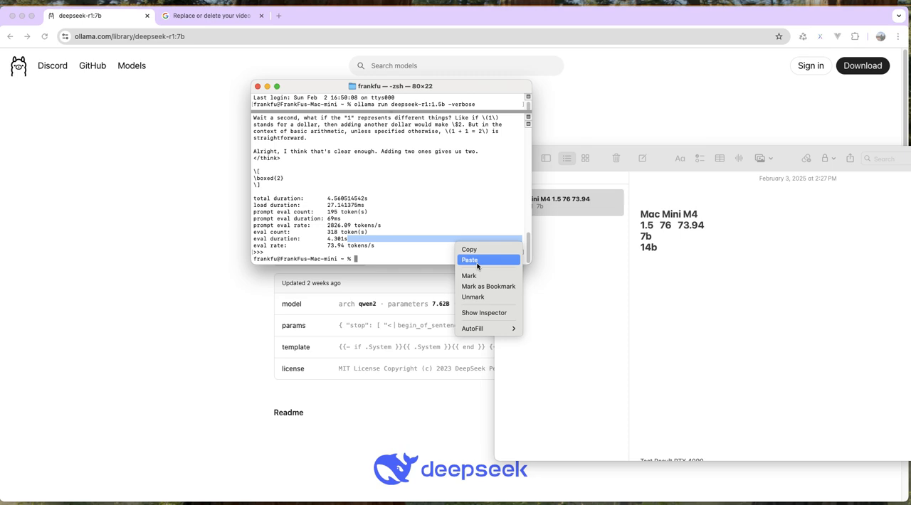
{"action": "left_click", "coordinate": [470, 259]}
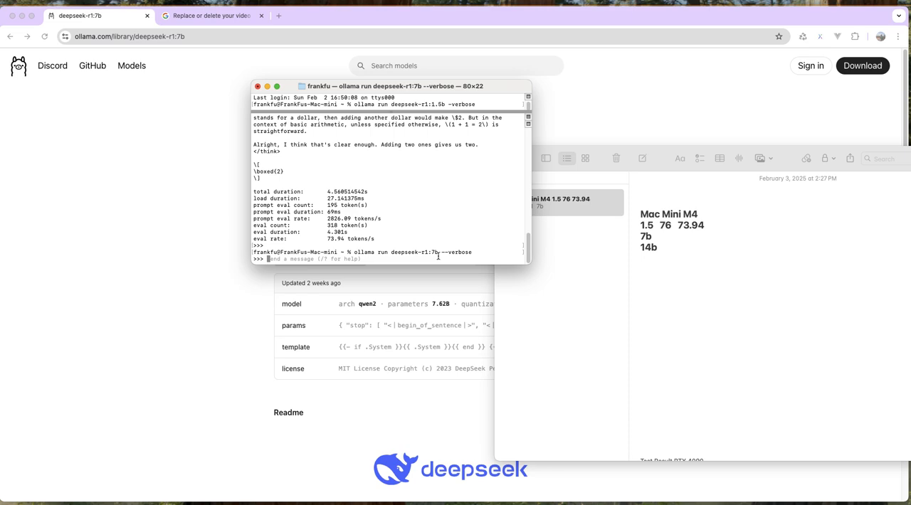
Ask 7b the 1+1 prompt and record eval rates 20.32 and 19.57 on the 7b line.
{"action": "type", "text": "caculate 1+1 and explain"}
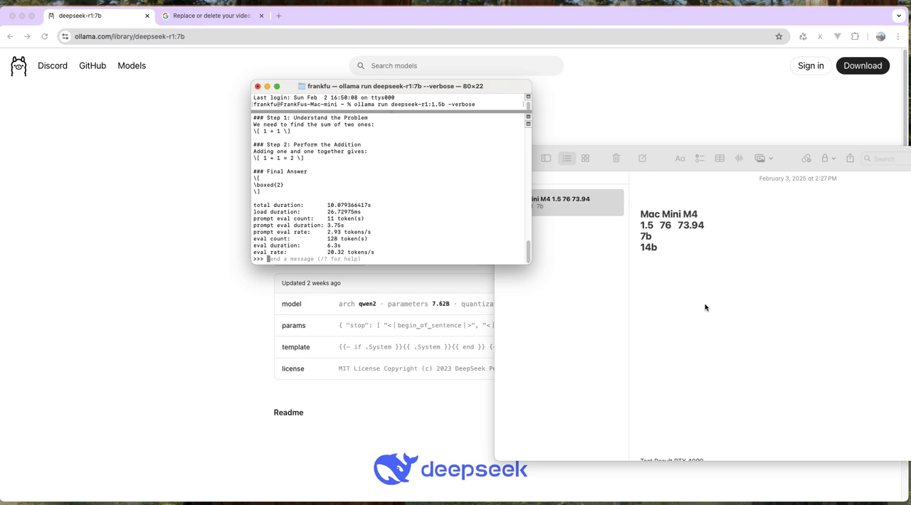
{"action": "mouse_move", "coordinate": [353, 291]}
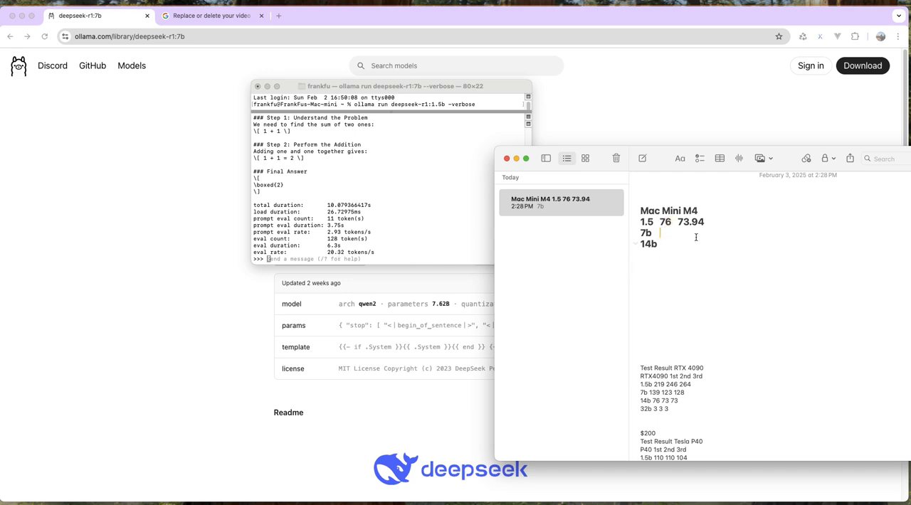
{"action": "type", "text": "20.32"}
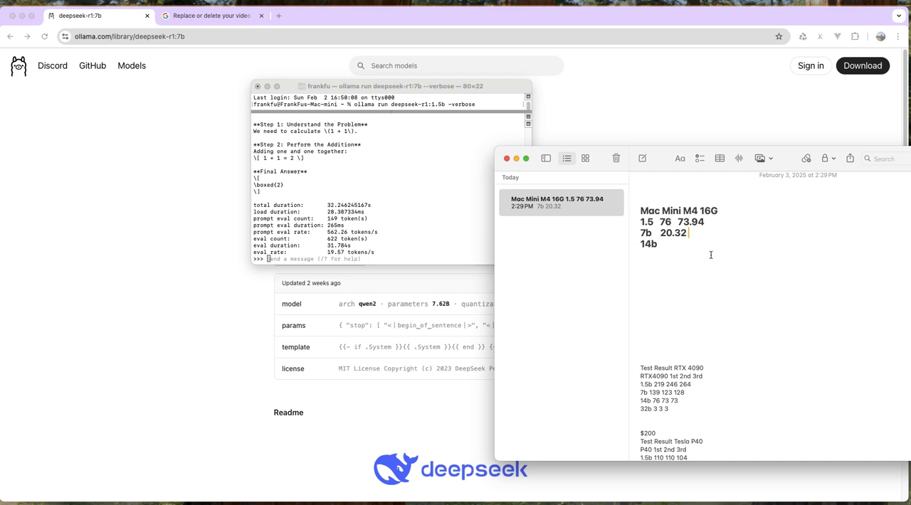
{"action": "type", "text": "19.57"}
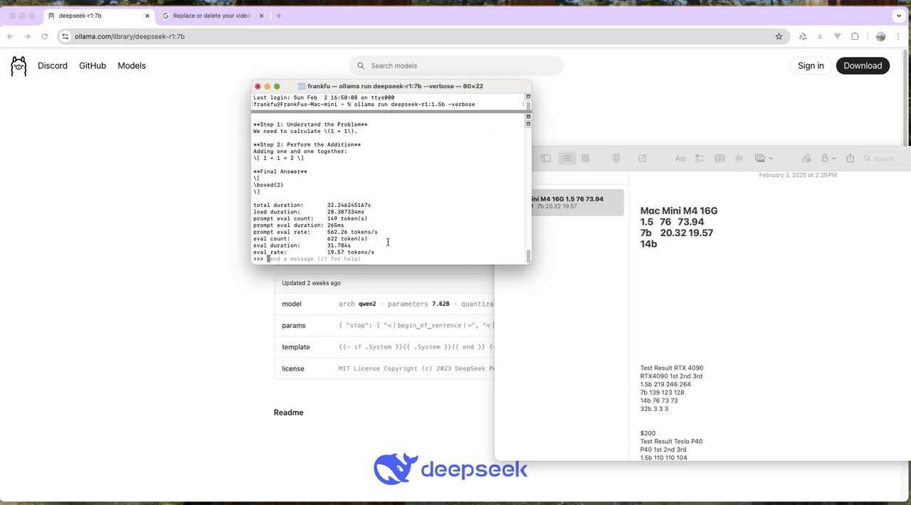
Run the 14b model verbosely on the 1+1 prompt and record 10.41 beside 14b.
{"action": "type", "text": "ollama run deepseek-r1:7b --verbose"}
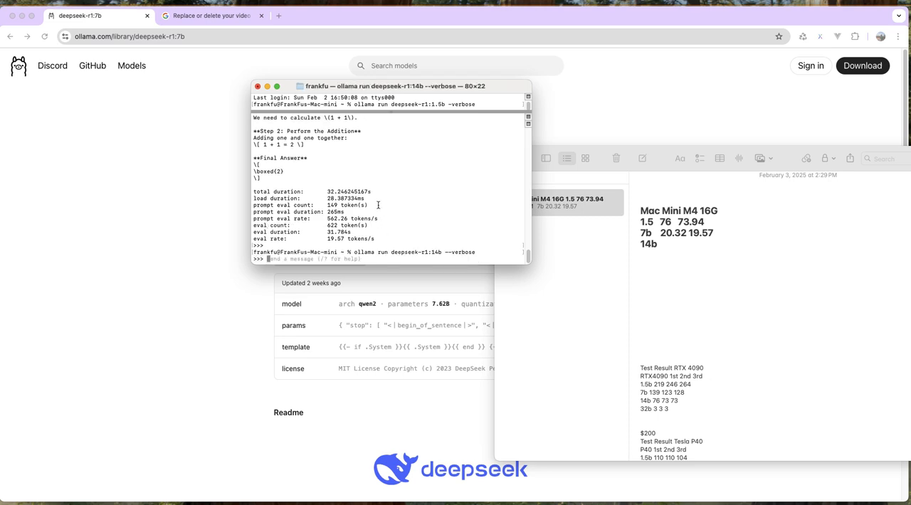
{"action": "type", "text": "caculate 1+1 and explain"}
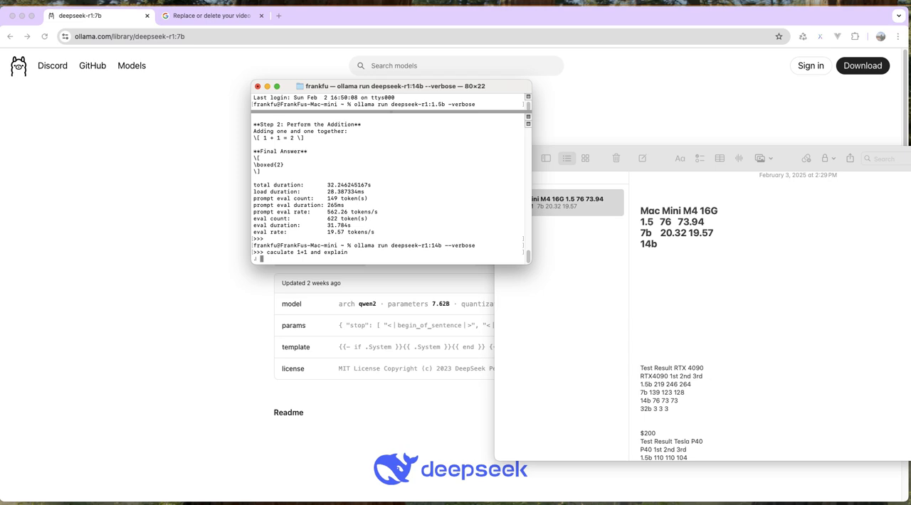
{"action": "mouse_move", "coordinate": [673, 245]}
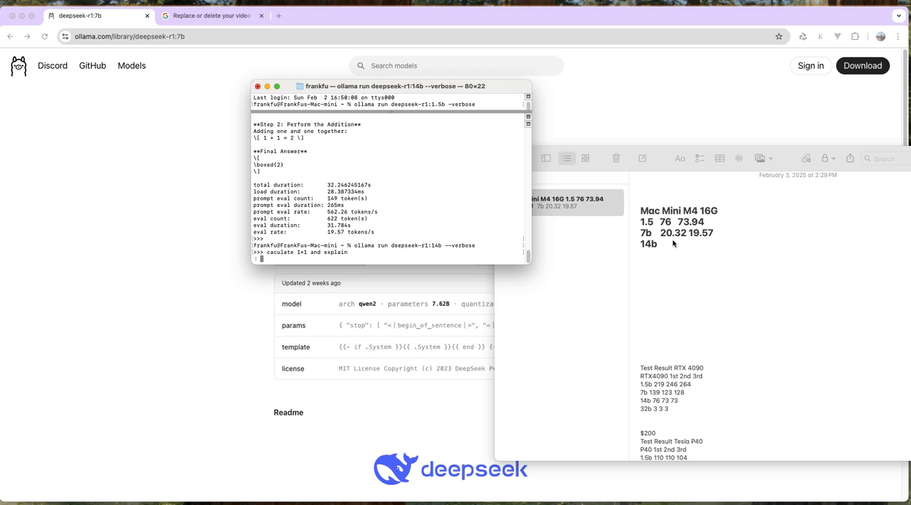
{"action": "mouse_move", "coordinate": [672, 247]}
{"action": "type", "text": " 1"}
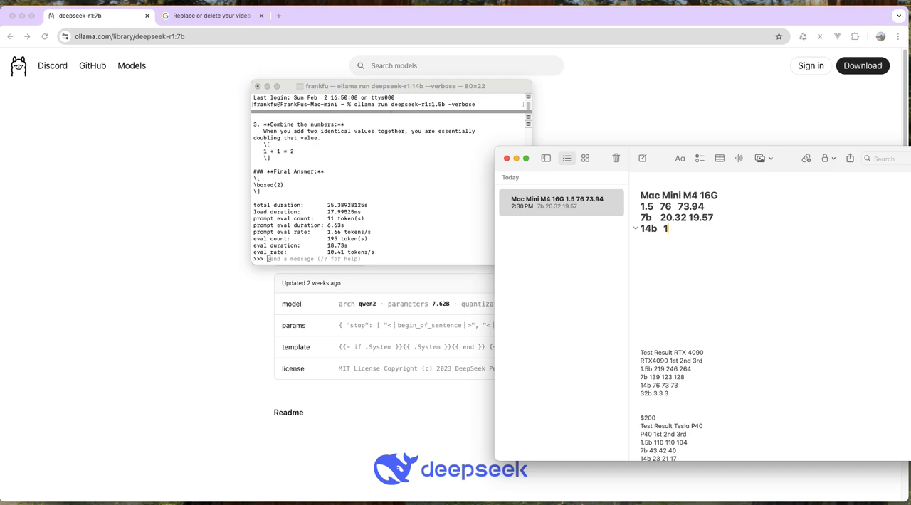
{"action": "type", "text": "0.41"}
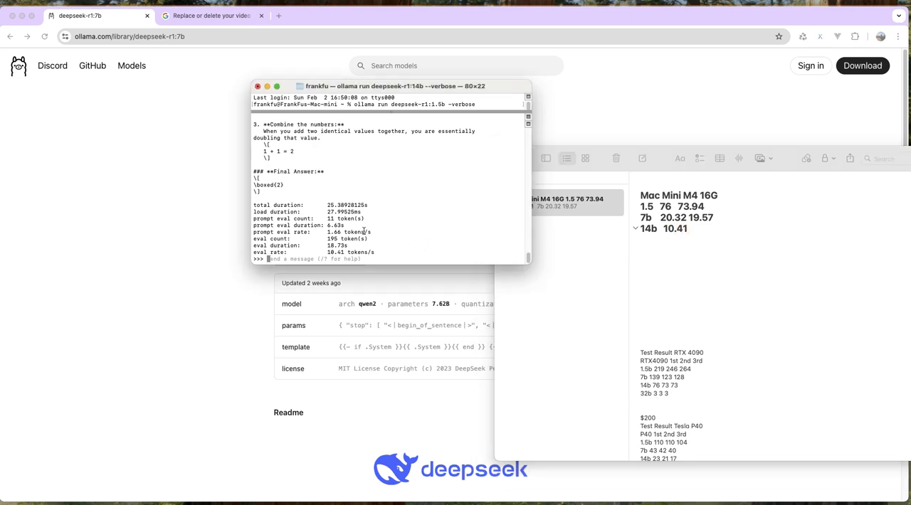
Rerun 14b for 10.14 and add the 5000 price and memory notes to the GPU results.
{"action": "type", "text": "caculate 1+1 and explain"}
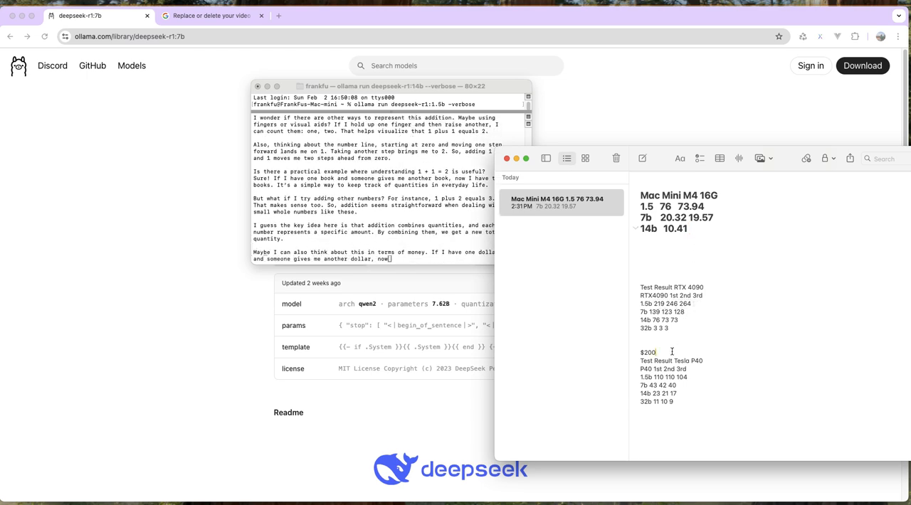
{"action": "type", "text": "500G"}
{"action": "left_click", "coordinate": [672, 288]}
{"action": "type", "text": " 32G memory"}
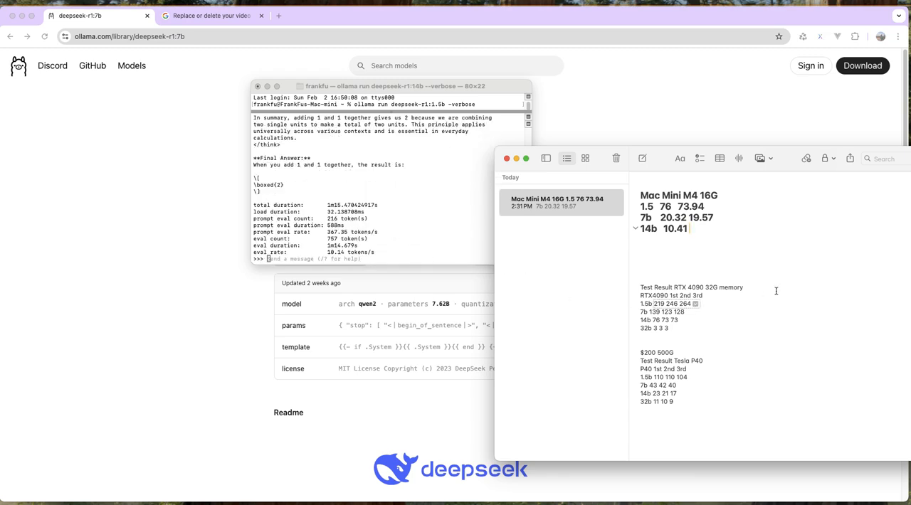
{"action": "type", "text": "10.14"}
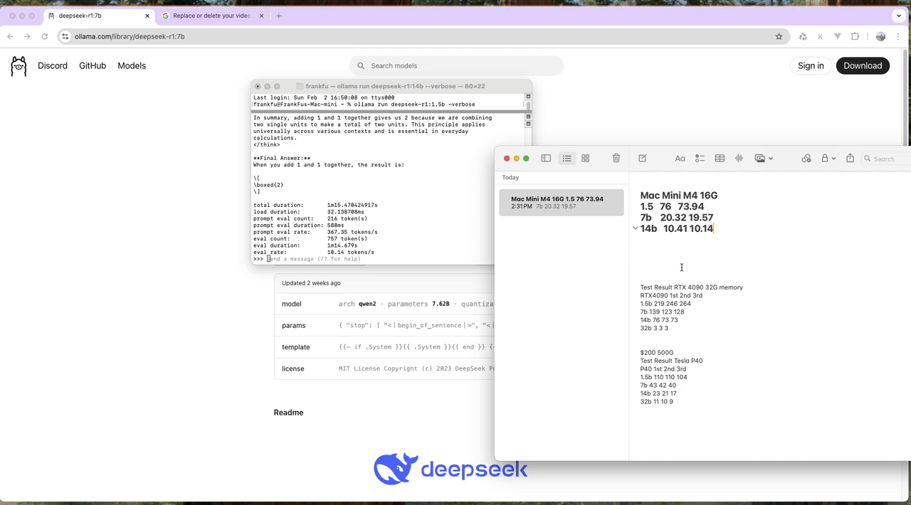
{"action": "mouse_move", "coordinate": [691, 310]}
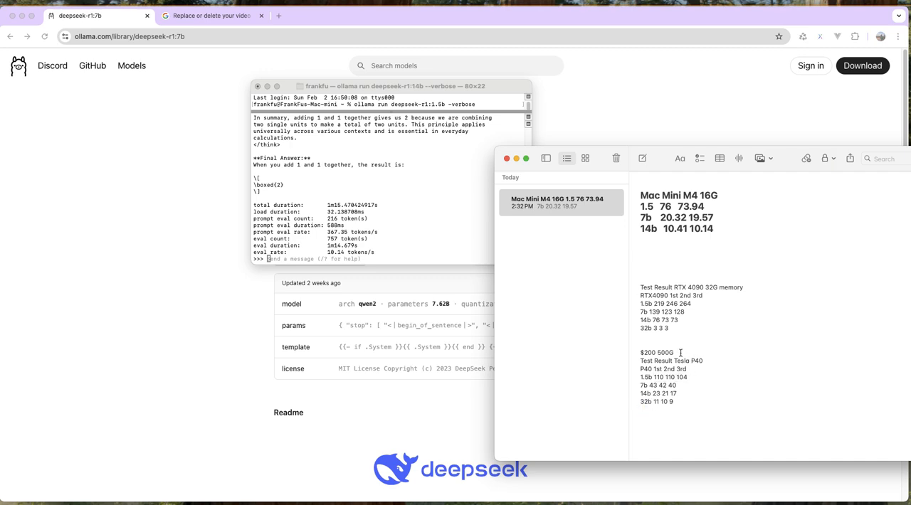
Bring up the deepseek-r1 library page's model size list in Chrome.
{"action": "double_click", "coordinate": [663, 352]}
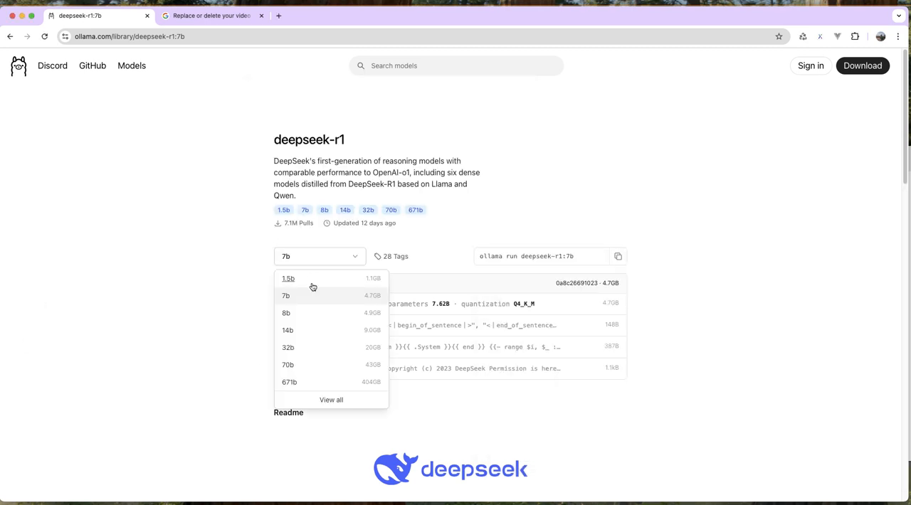
Check the 70b size and add 70b lines under the RTX 4090 and Tesla P40 lists.
{"action": "left_click", "coordinate": [287, 364]}
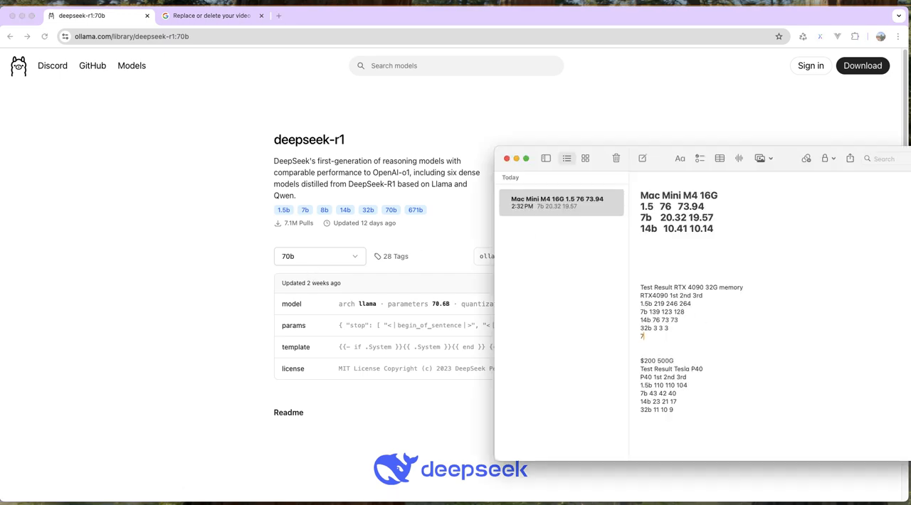
{"action": "type", "text": "70b"}
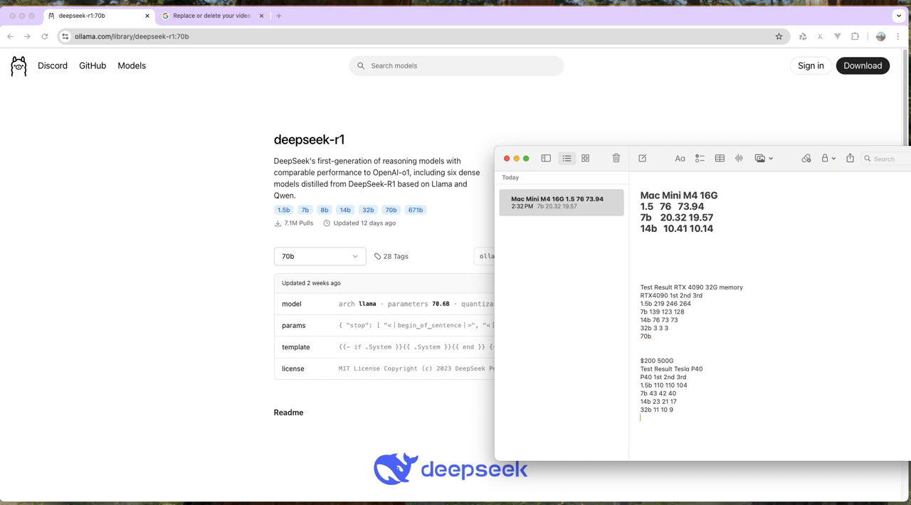
{"action": "type", "text": "70b"}
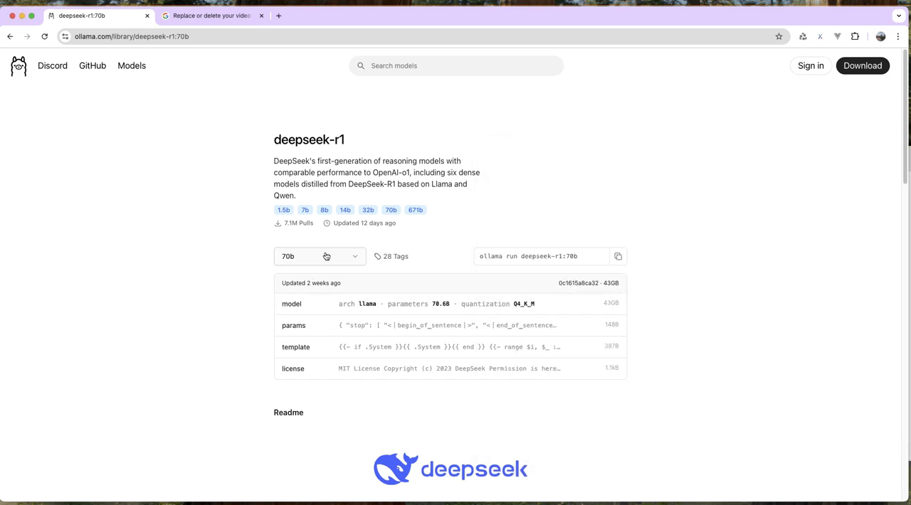
Check the 671b size and add 671b lines under both GPU lists.
{"action": "left_click", "coordinate": [318, 257]}
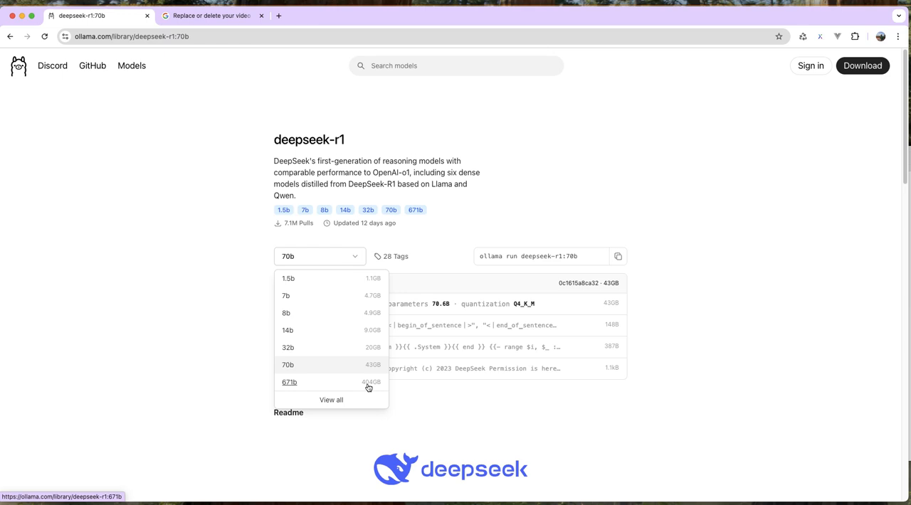
{"action": "mouse_move", "coordinate": [333, 386]}
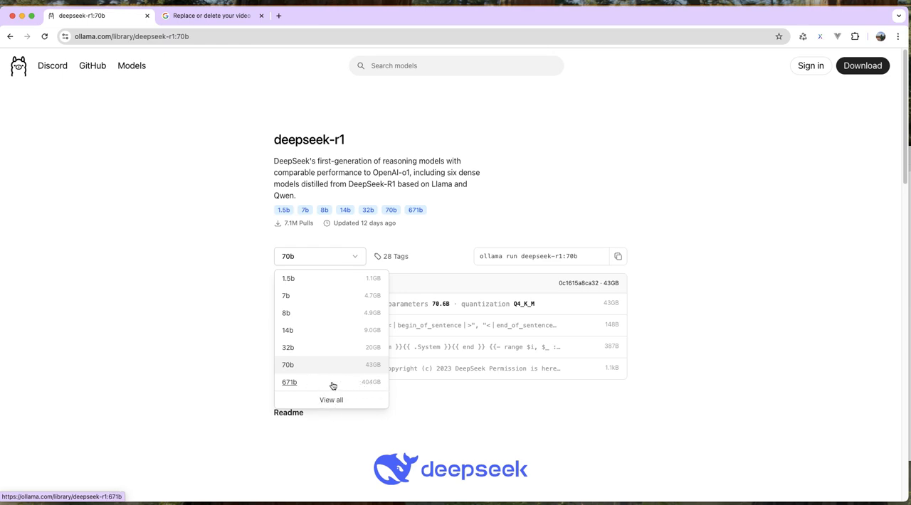
{"action": "mouse_move", "coordinate": [898, 261]}
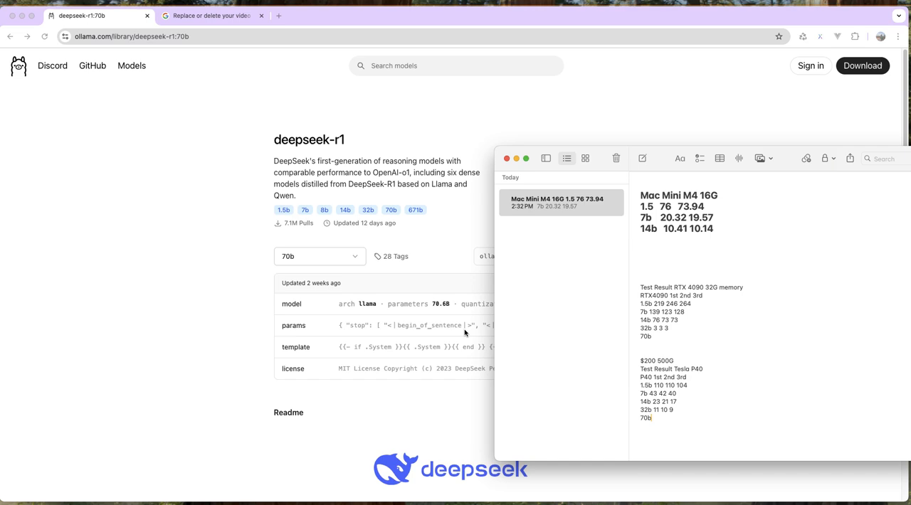
{"action": "left_click", "coordinate": [318, 256]}
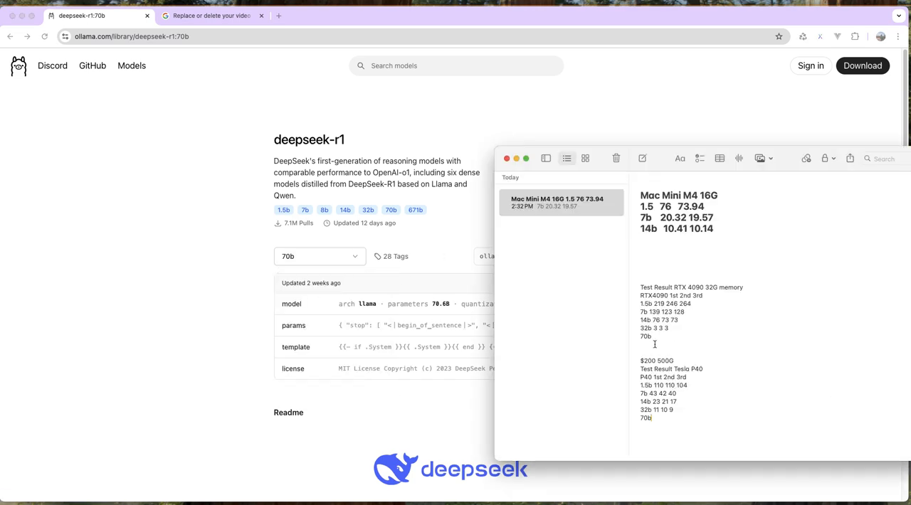
{"action": "type", "text": "671b"}
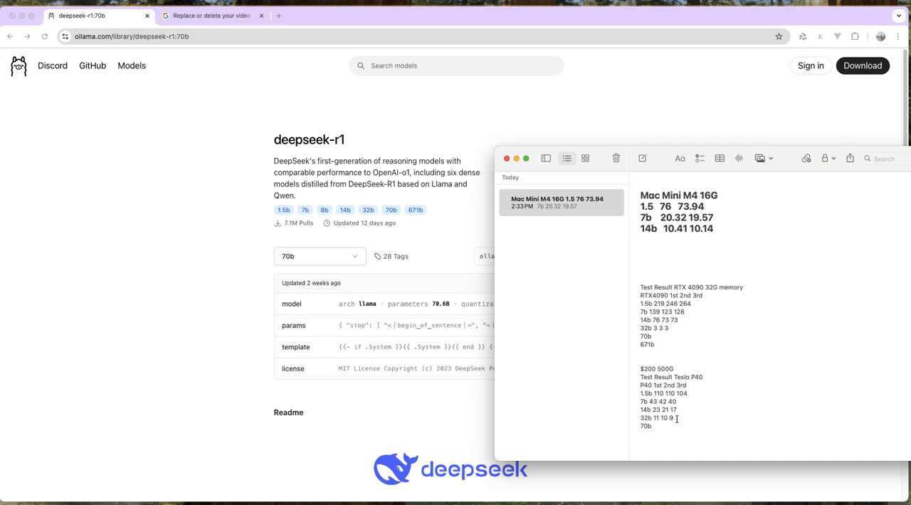
{"action": "type", "text": "671"}
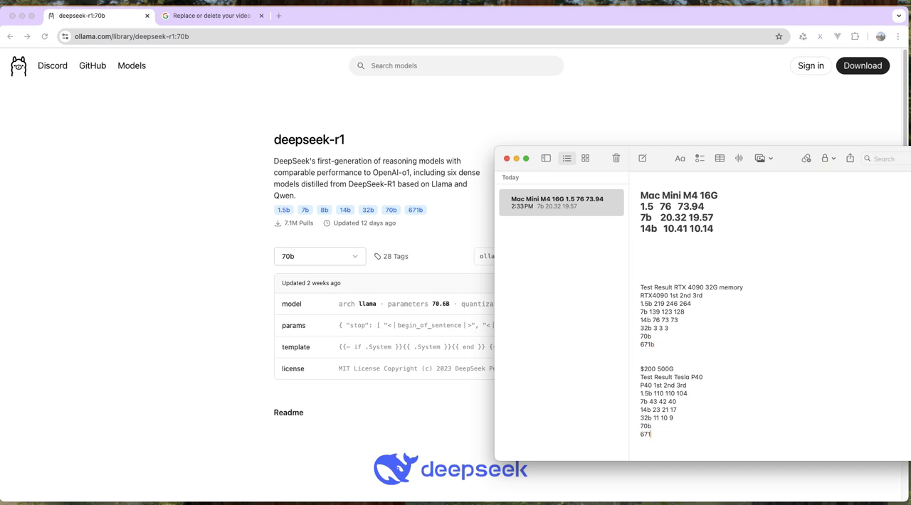
Finish the 671b entry and highlight the Mac Mini M4 16G rows in yellow.
{"action": "type", "text": "b"}
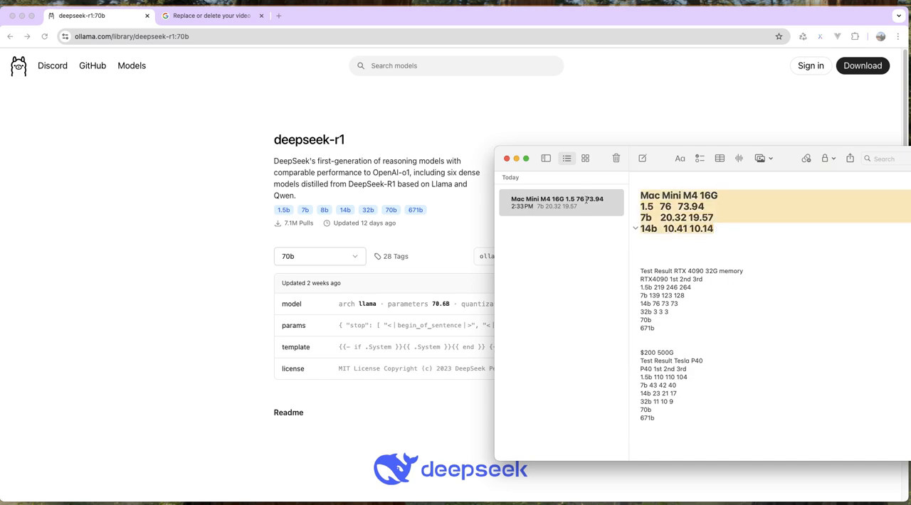
{"action": "mouse_move", "coordinate": [500, 278]}
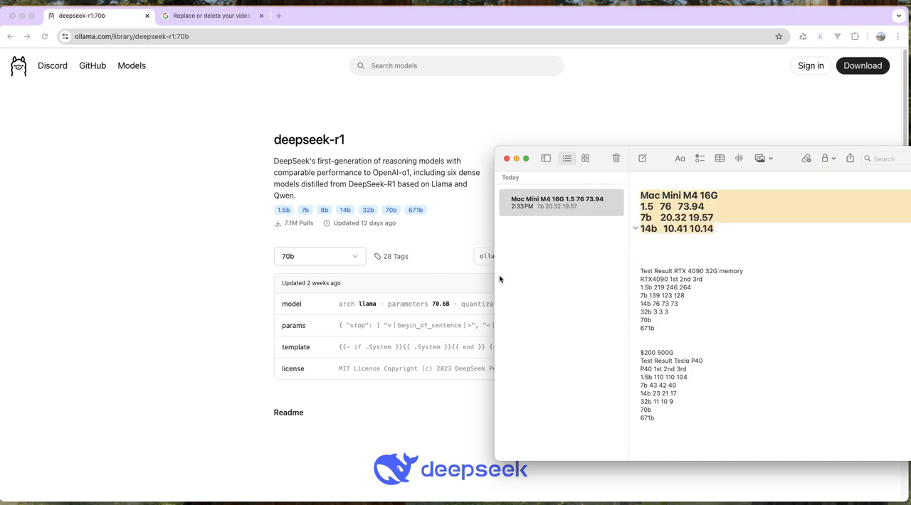